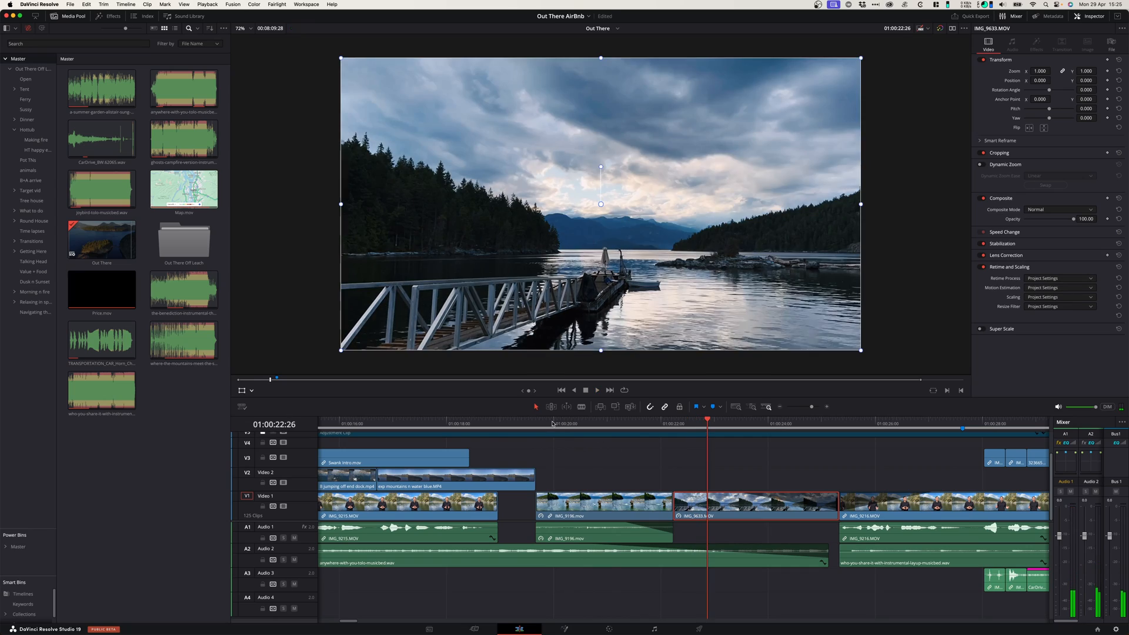
- Select the dock-jump clip IMG_9196.mov on the V1 track
click(541, 423)
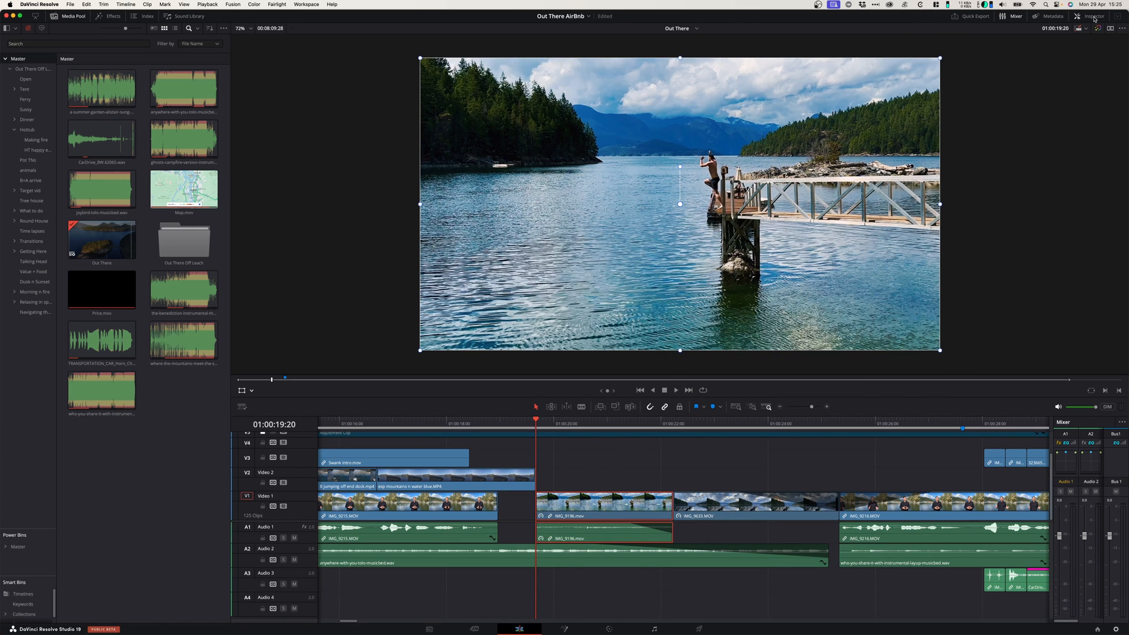
- Enable Dynamic Zoom in the Inspector for IMG_9196.mov
click(1094, 16)
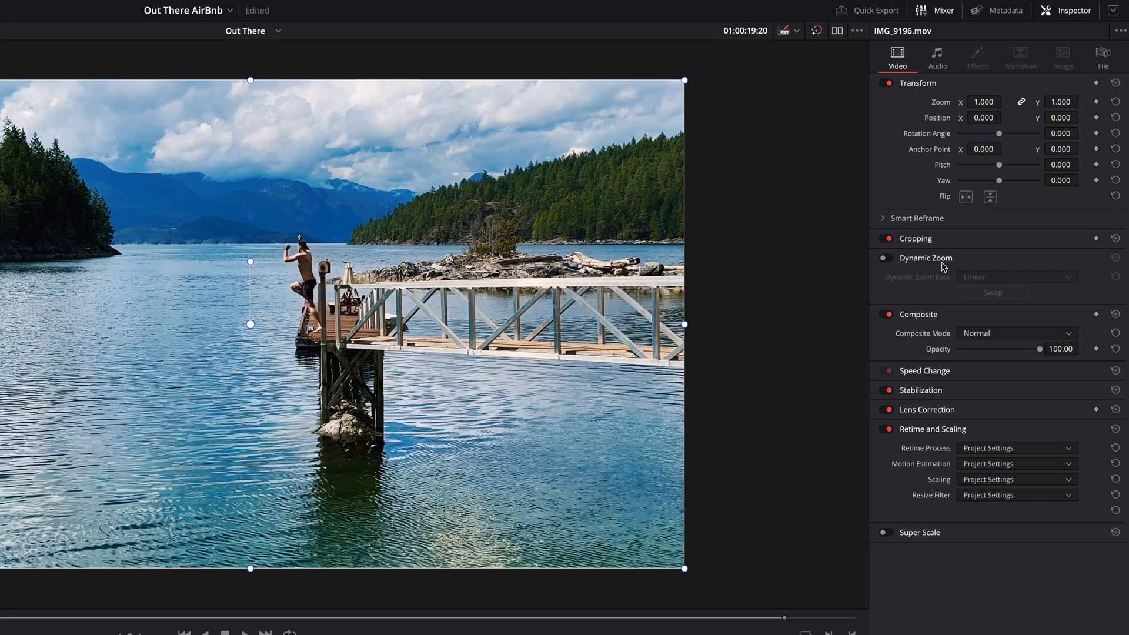
mouse_move(943, 267)
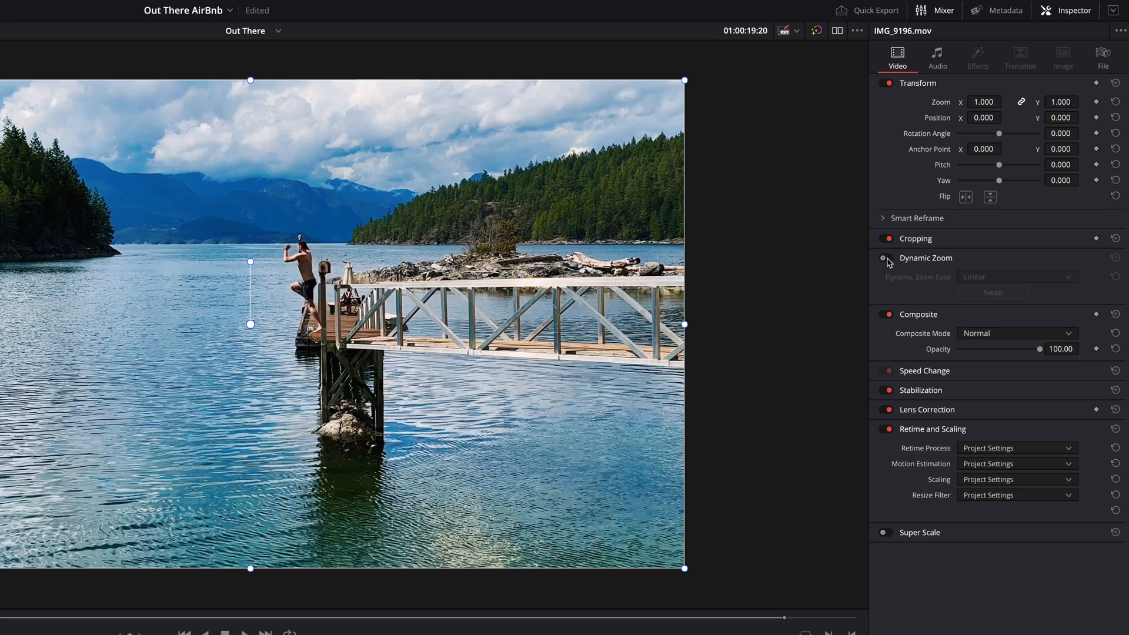
click(883, 258)
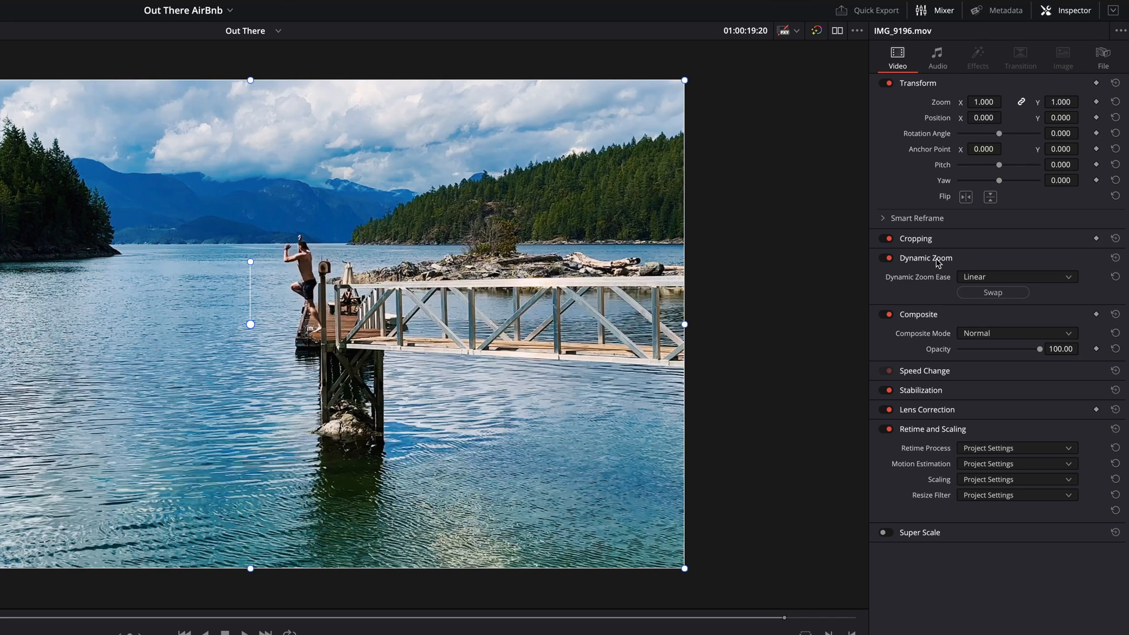
mouse_move(977, 282)
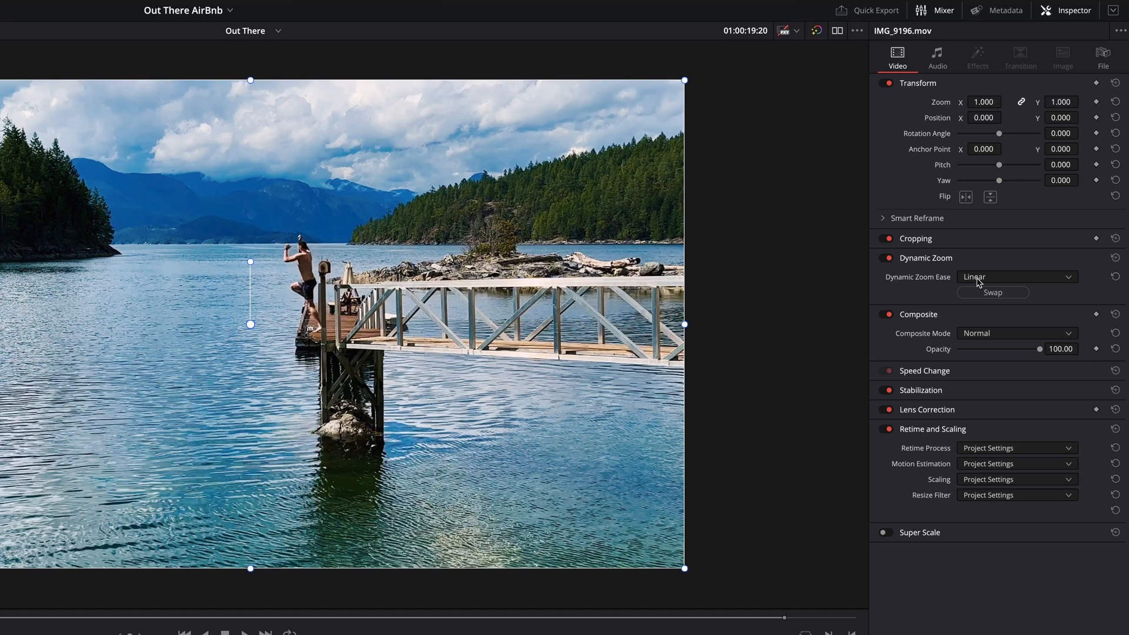
mouse_move(981, 282)
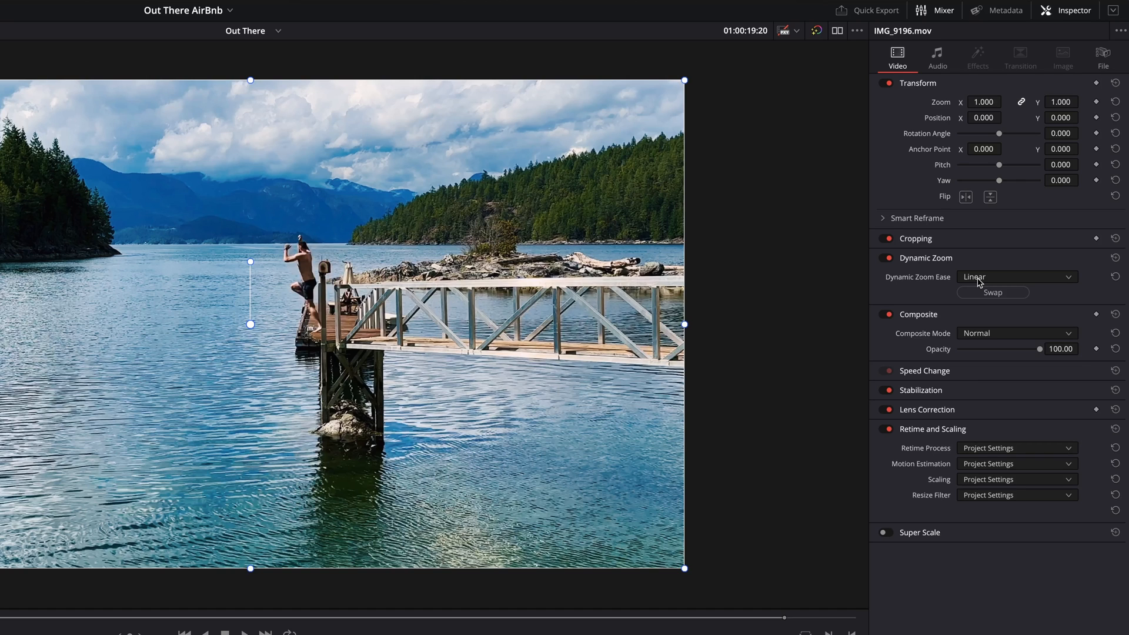
click(1016, 276)
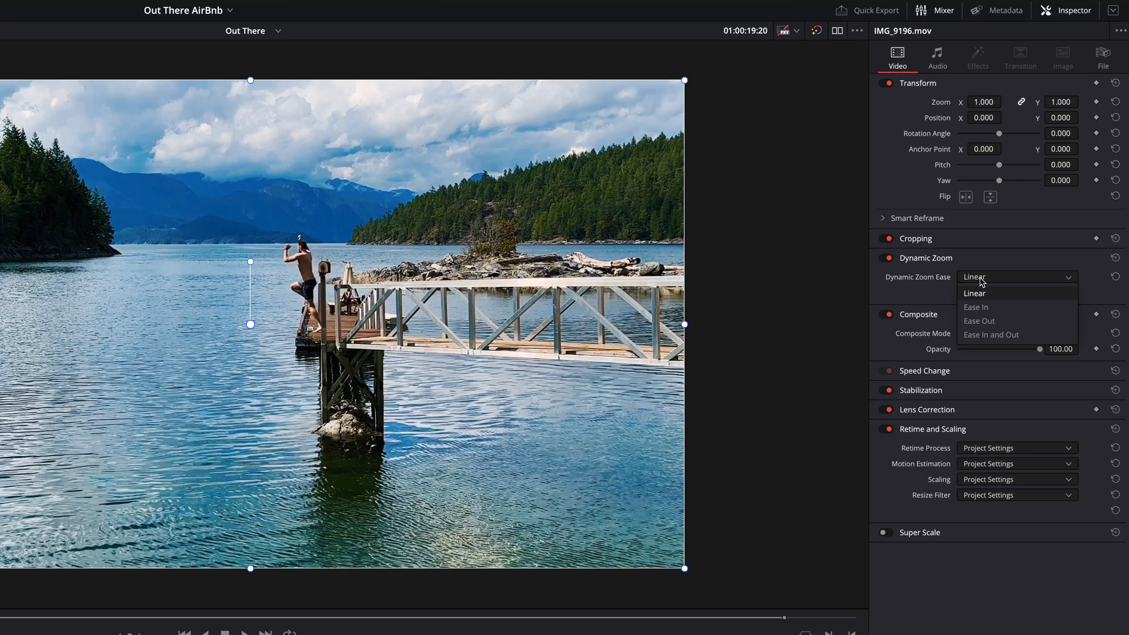
mouse_move(981, 307)
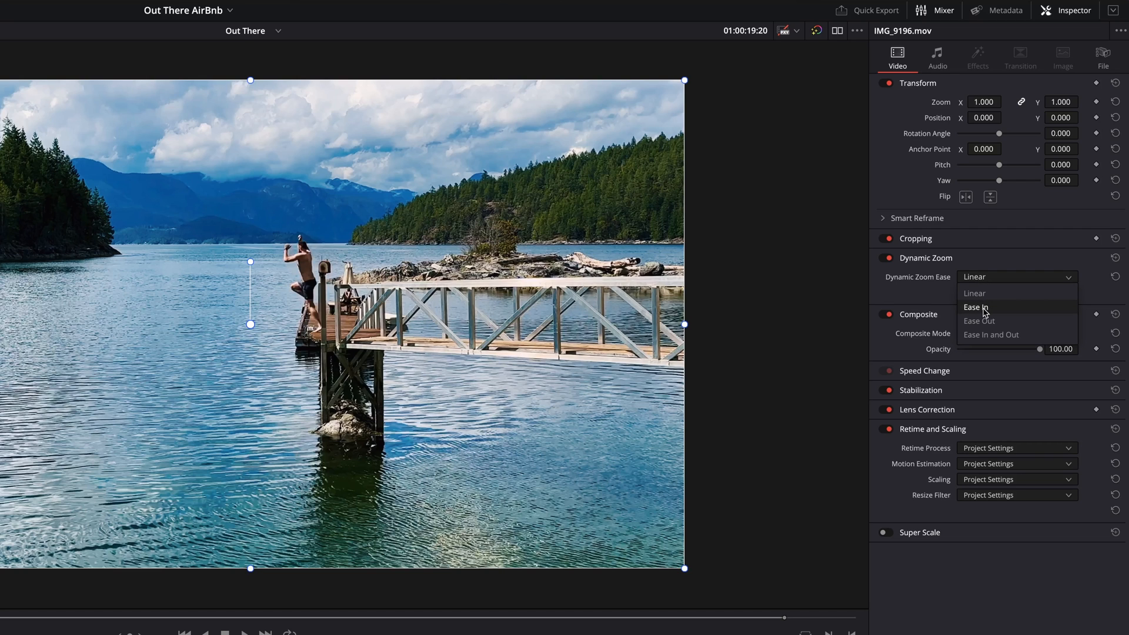
mouse_move(984, 321)
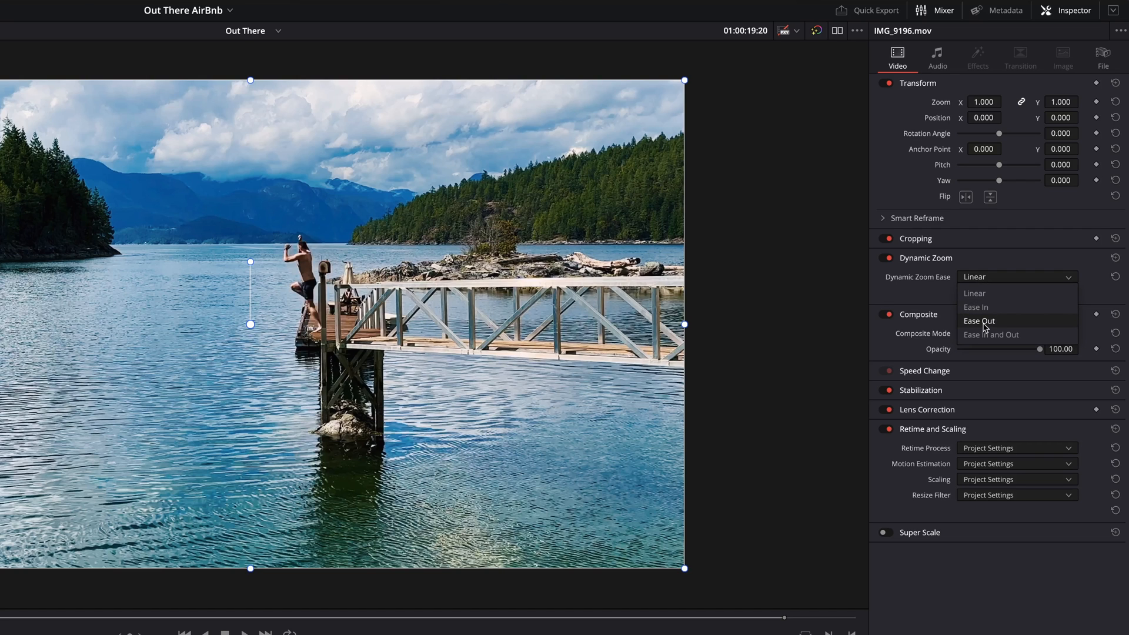
mouse_move(992, 334)
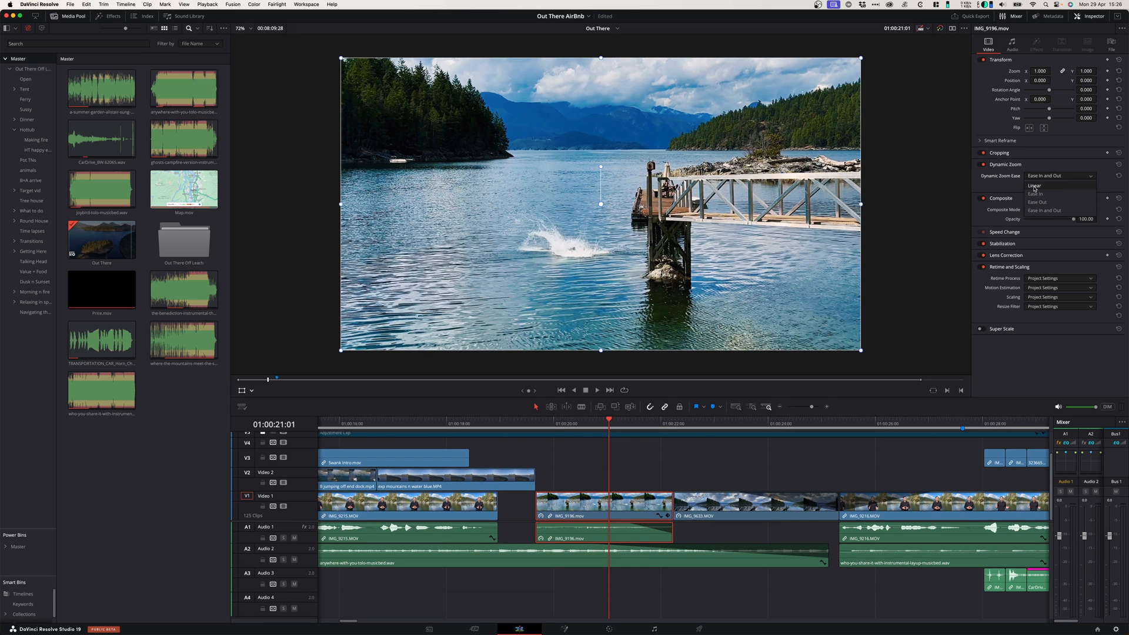
click(1035, 186)
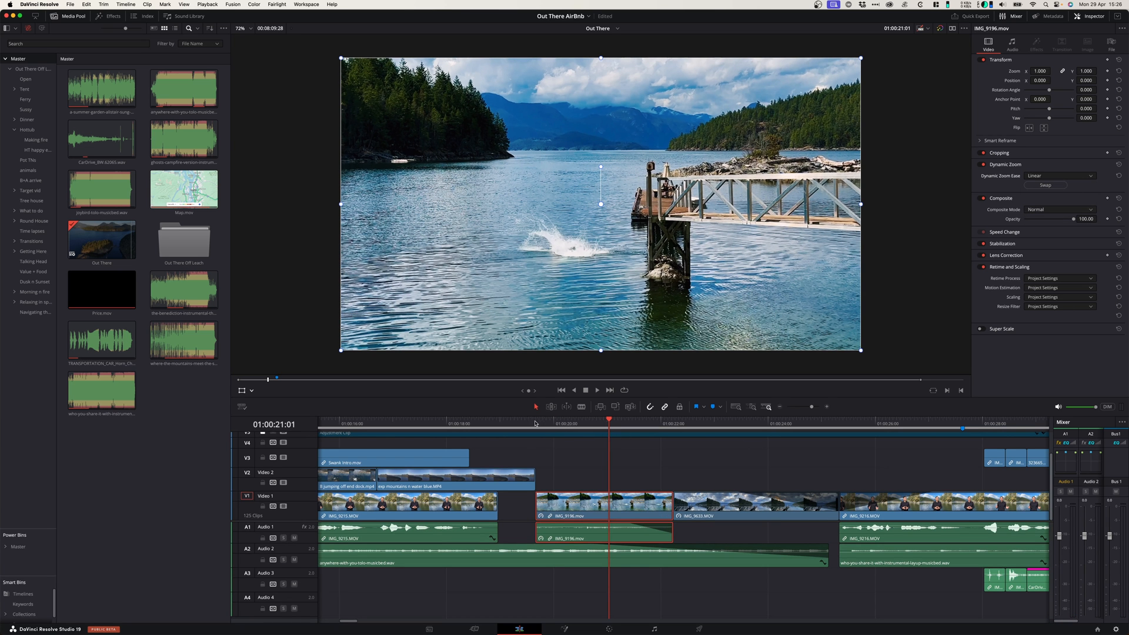
click(596, 389)
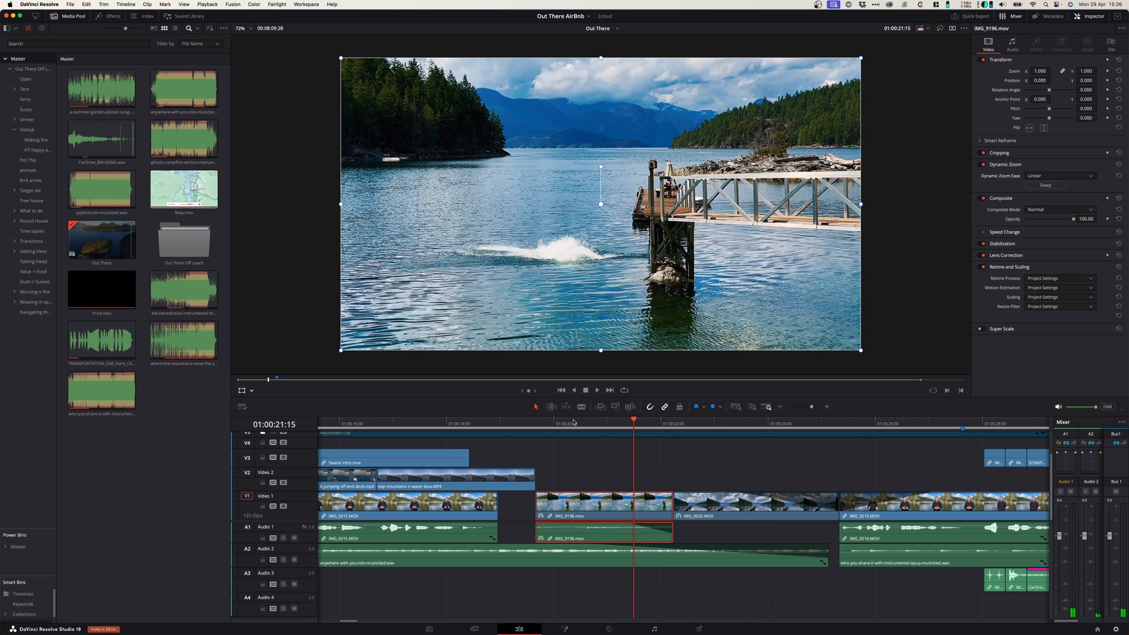
- Set the viewer's onscreen controls to Dynamic Zoom to show the start and end frames
click(536, 427)
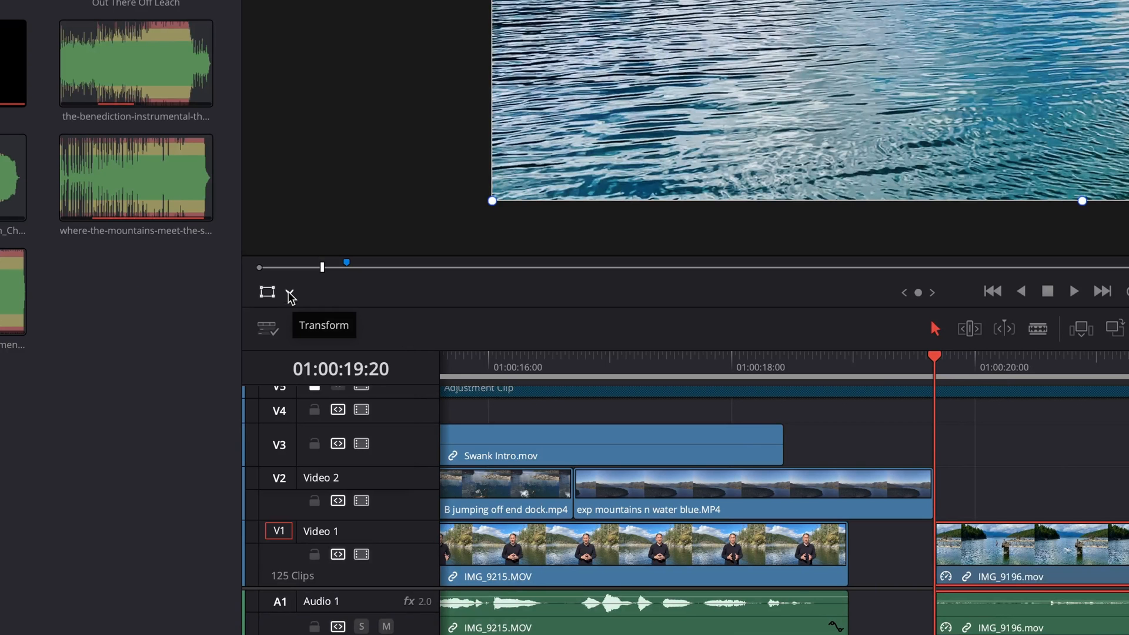
click(291, 293)
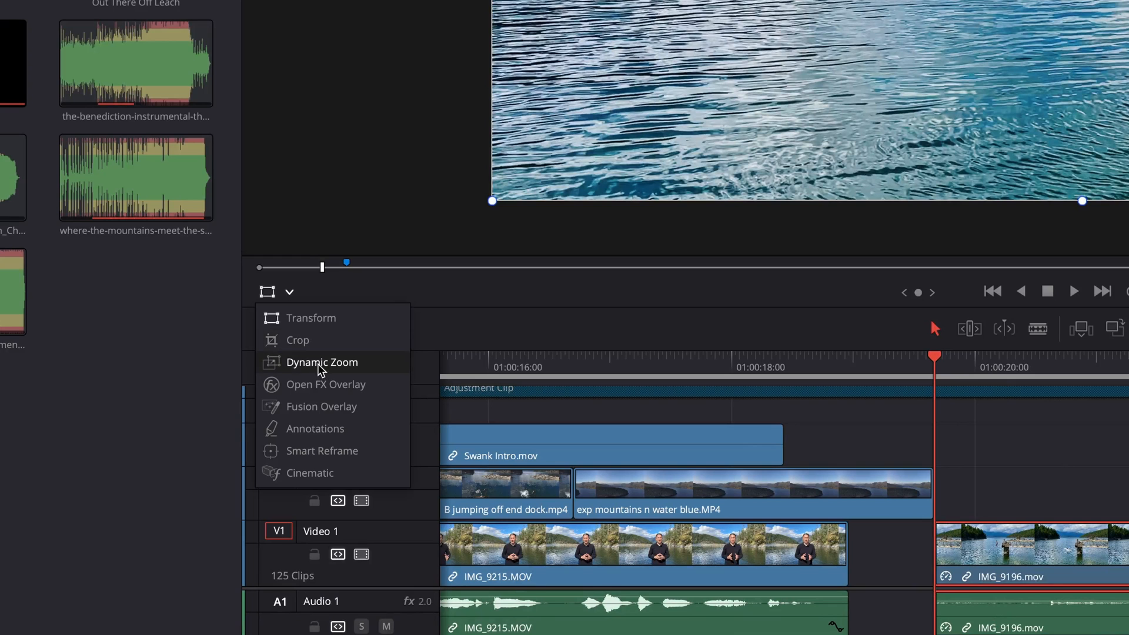
click(322, 362)
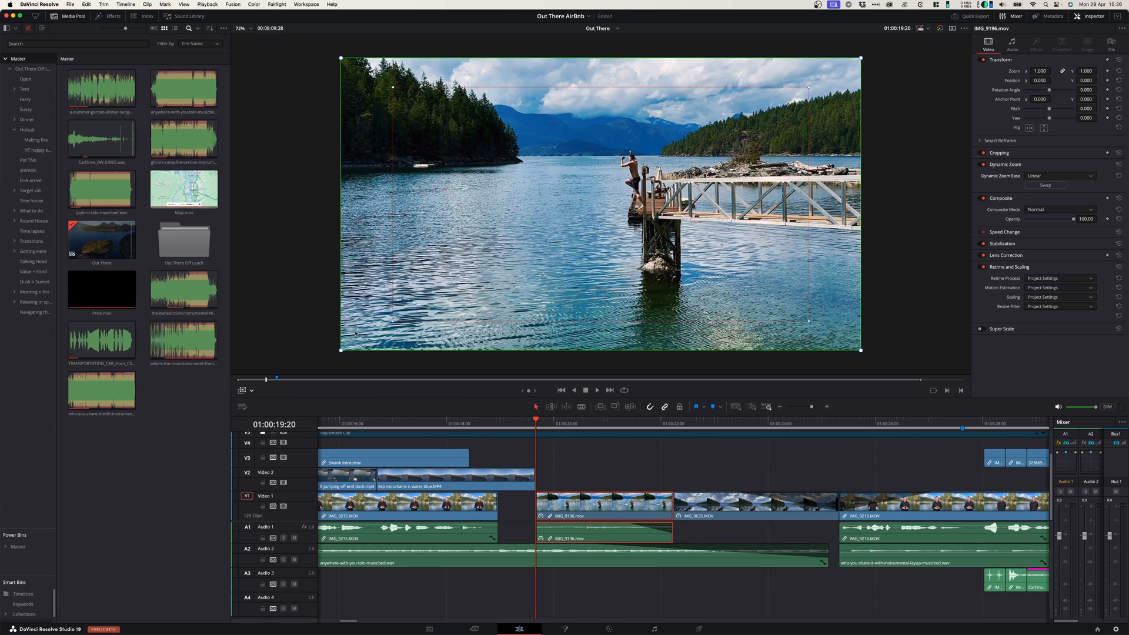
mouse_move(845, 45)
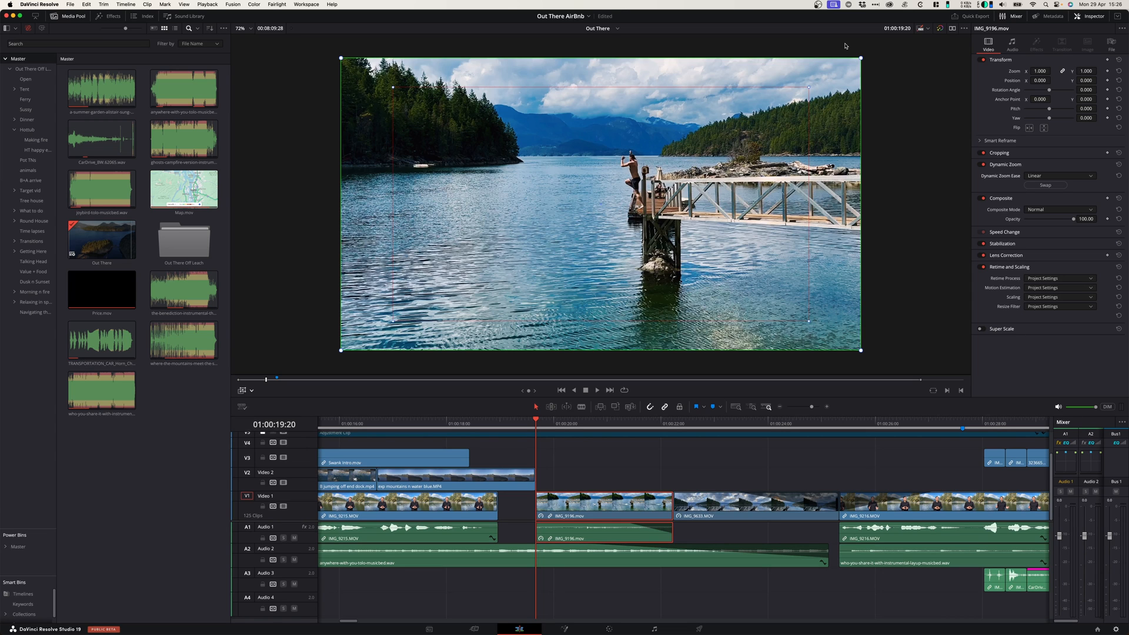
mouse_move(794, 91)
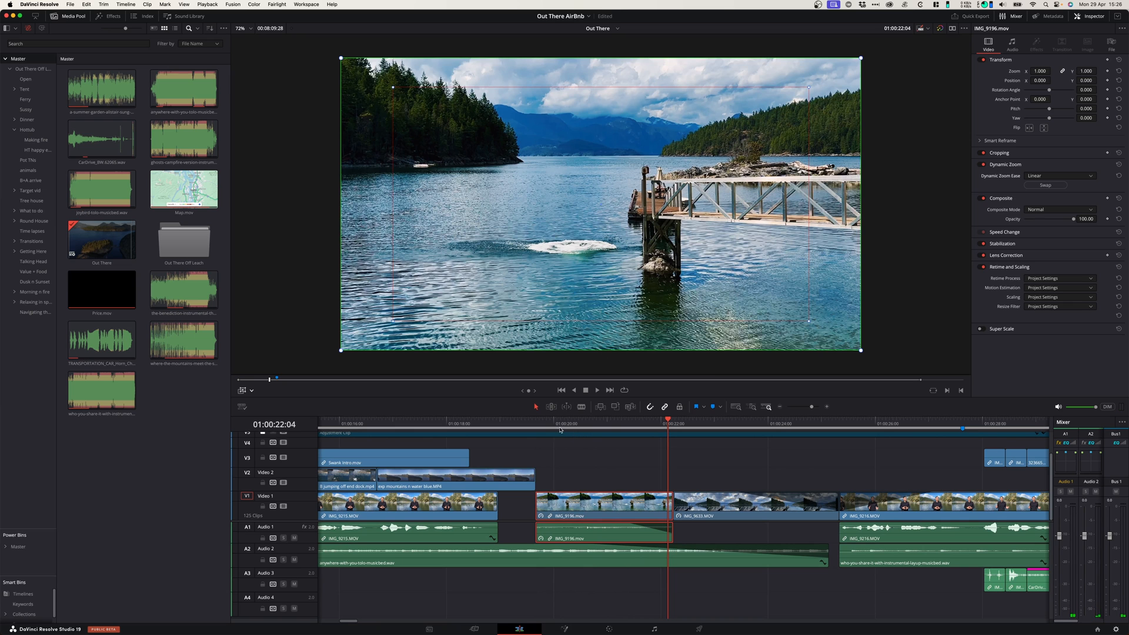
- Pull the red end frame's corners in tightly around the jumper
click(536, 424)
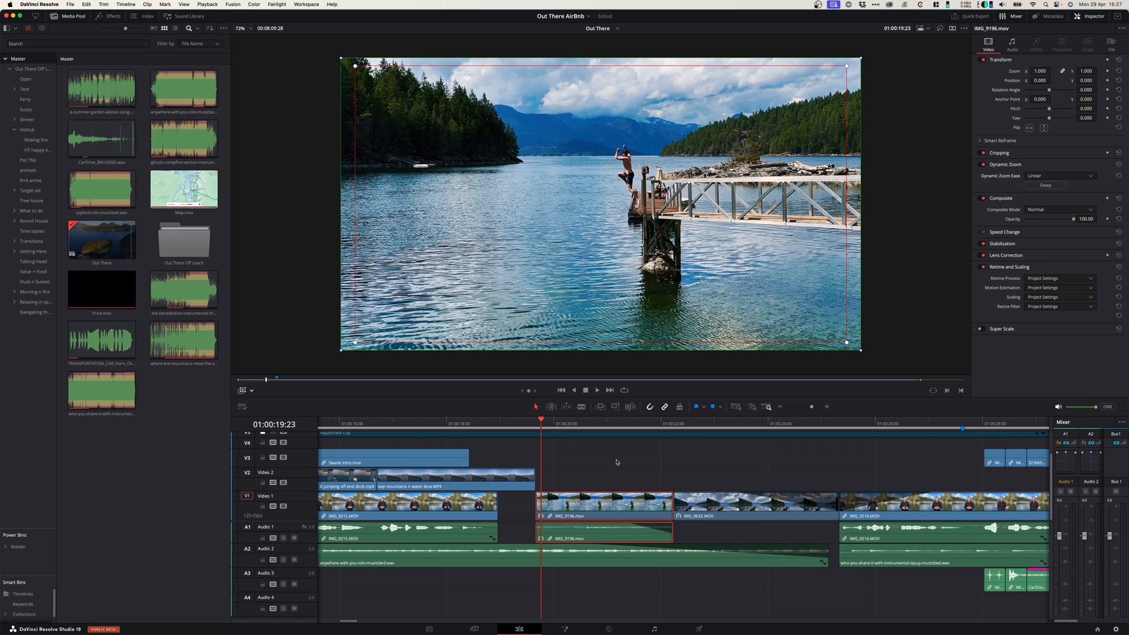
mouse_move(571, 461)
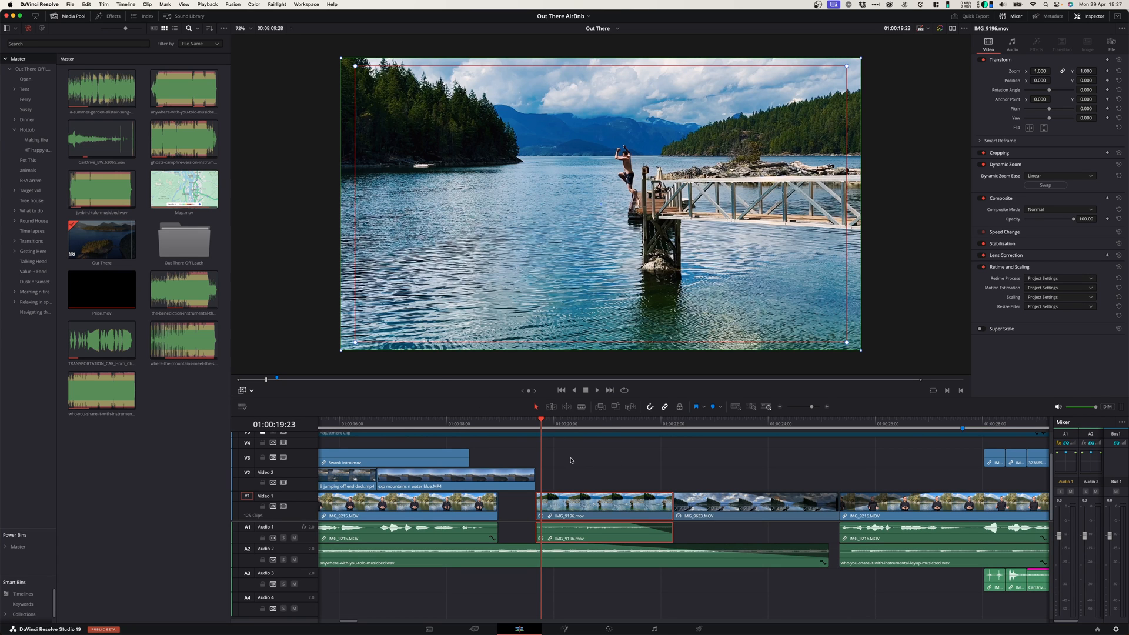
click(536, 423)
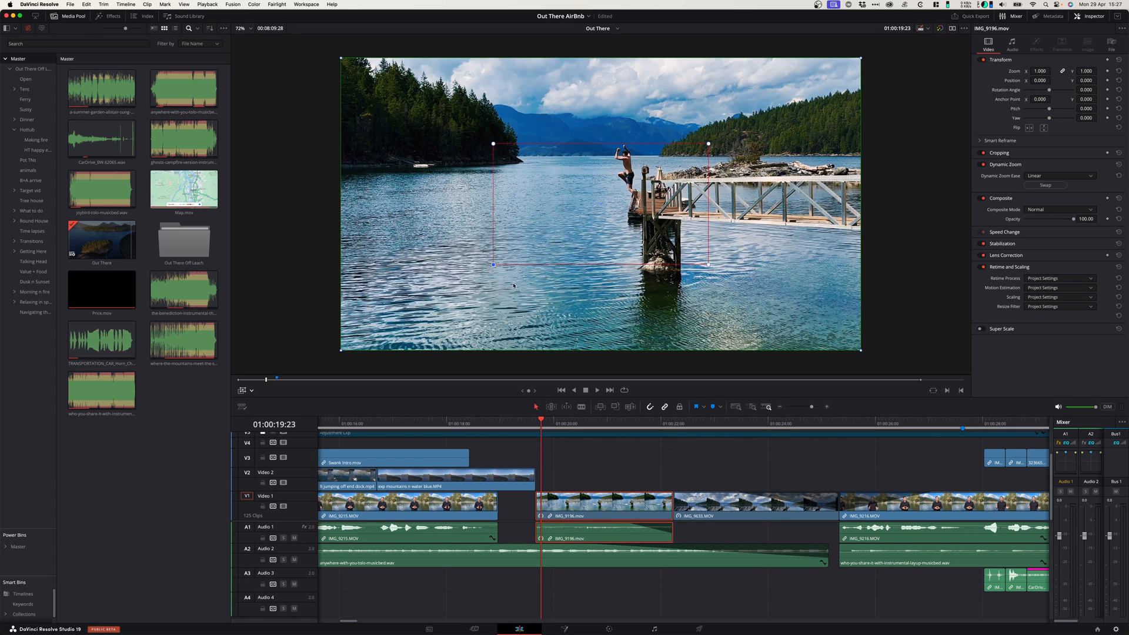
mouse_move(570, 228)
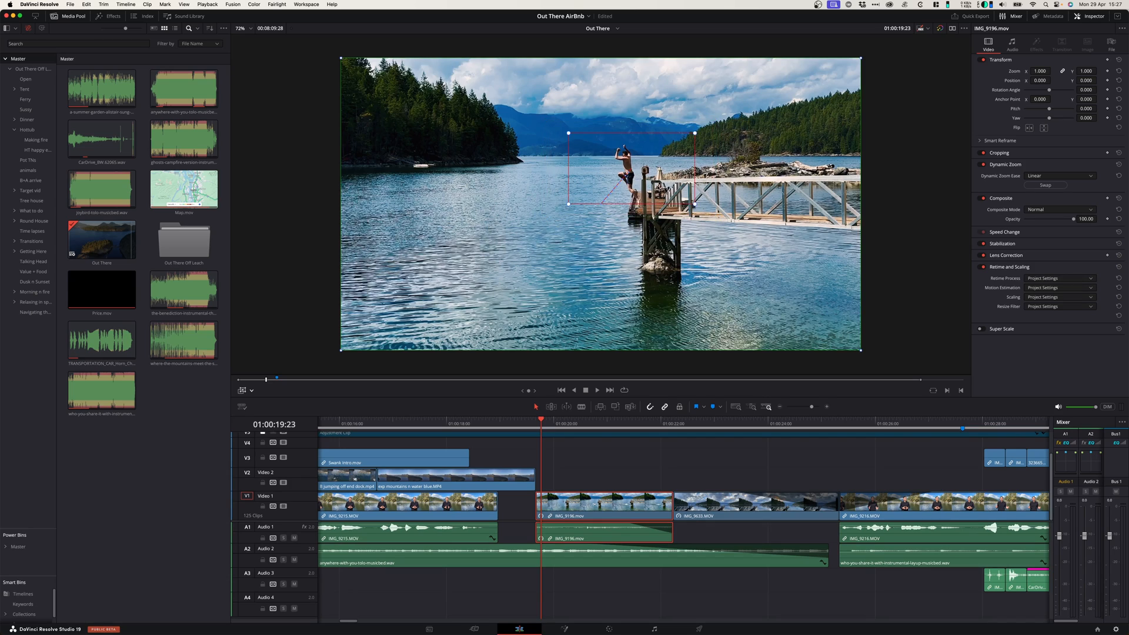
- Inset the green start frame slightly from the image edges
click(536, 420)
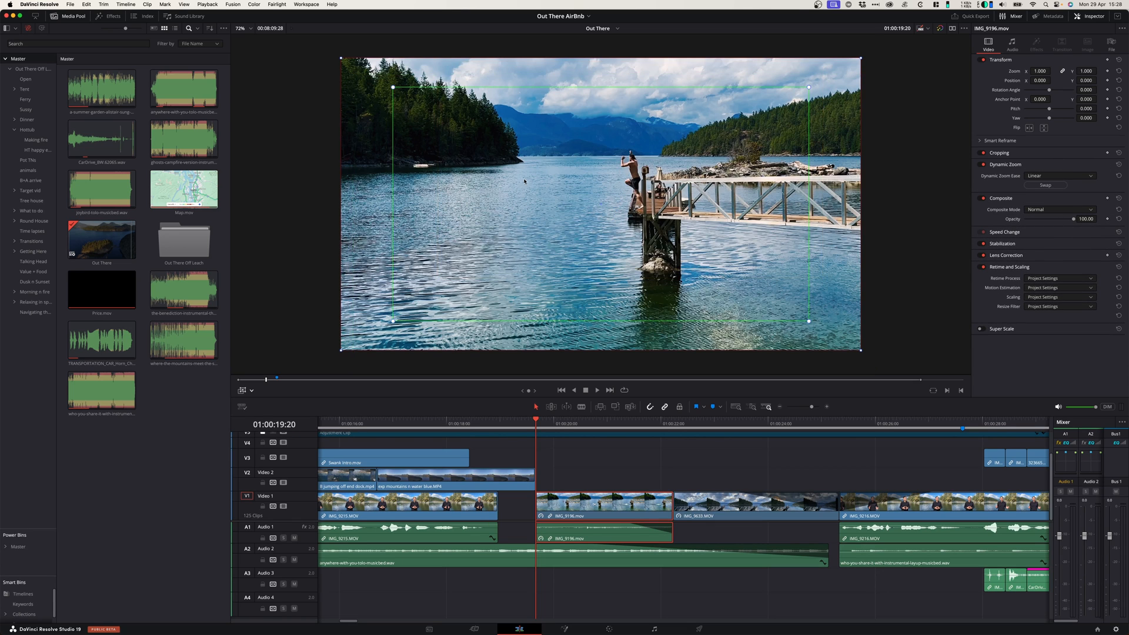
mouse_move(639, 158)
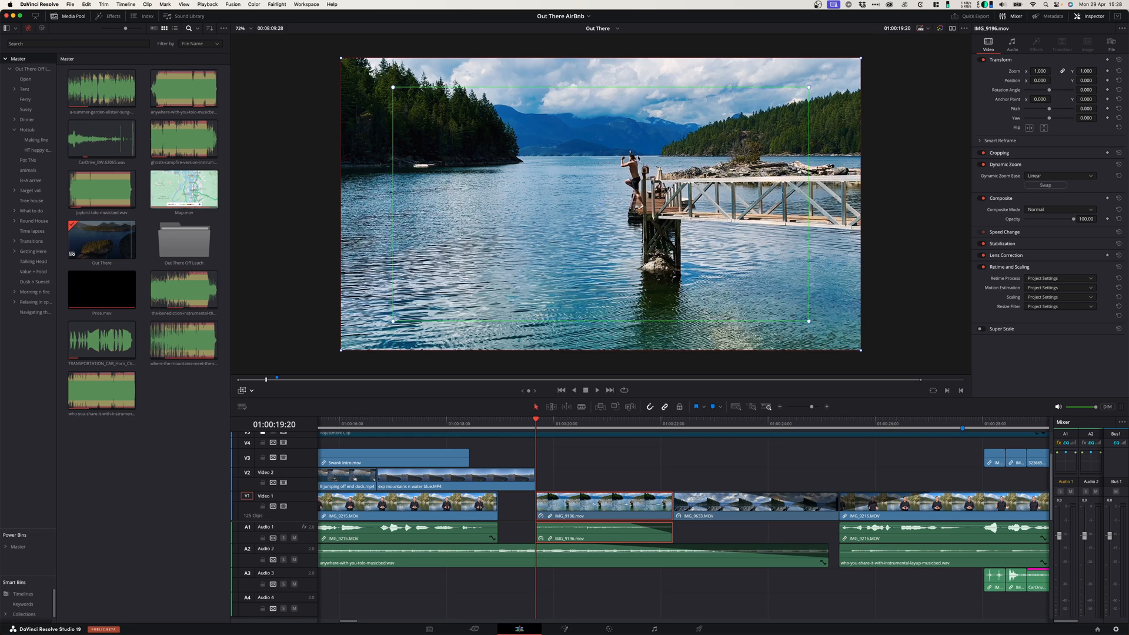
mouse_move(394, 328)
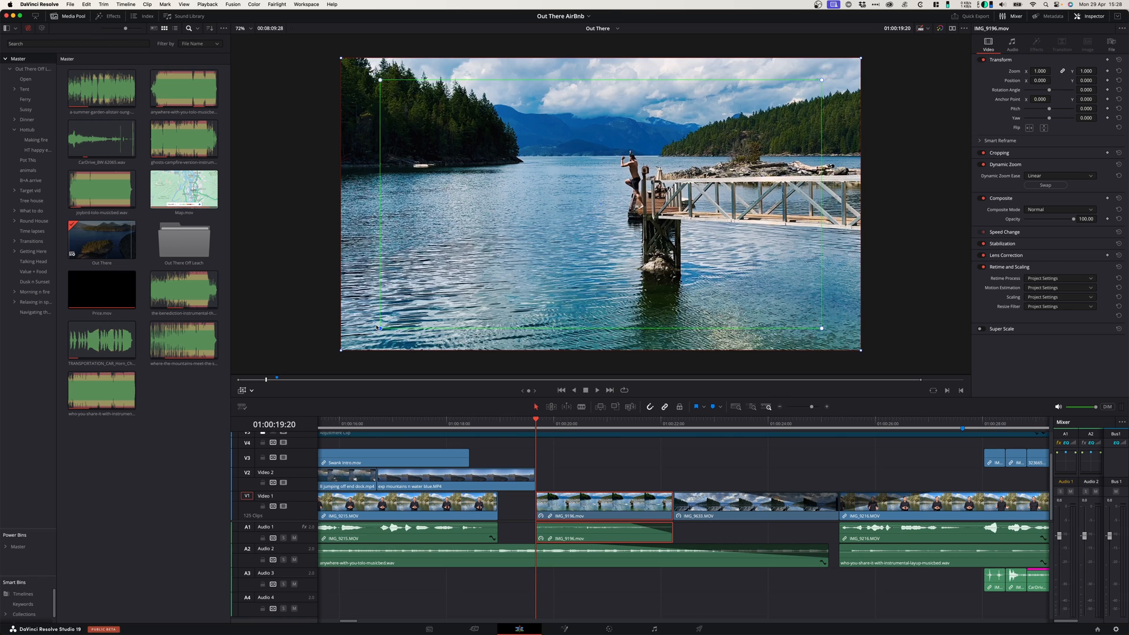
- Switch the viewer's onscreen controls from Dynamic Zoom back to Transform
click(243, 389)
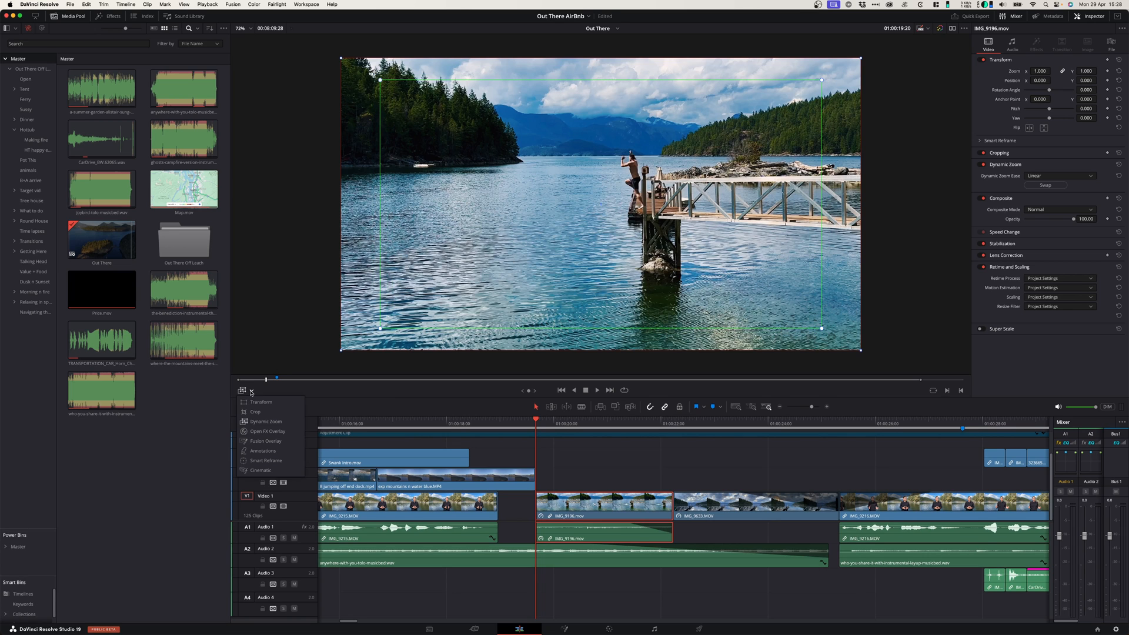
mouse_move(260, 402)
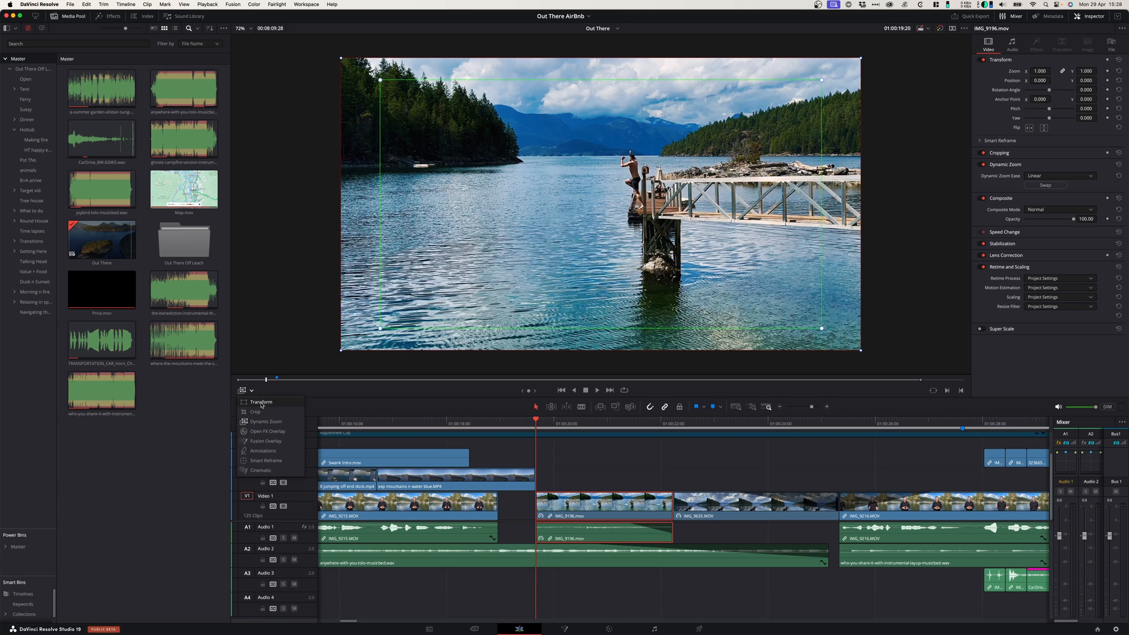
click(615, 466)
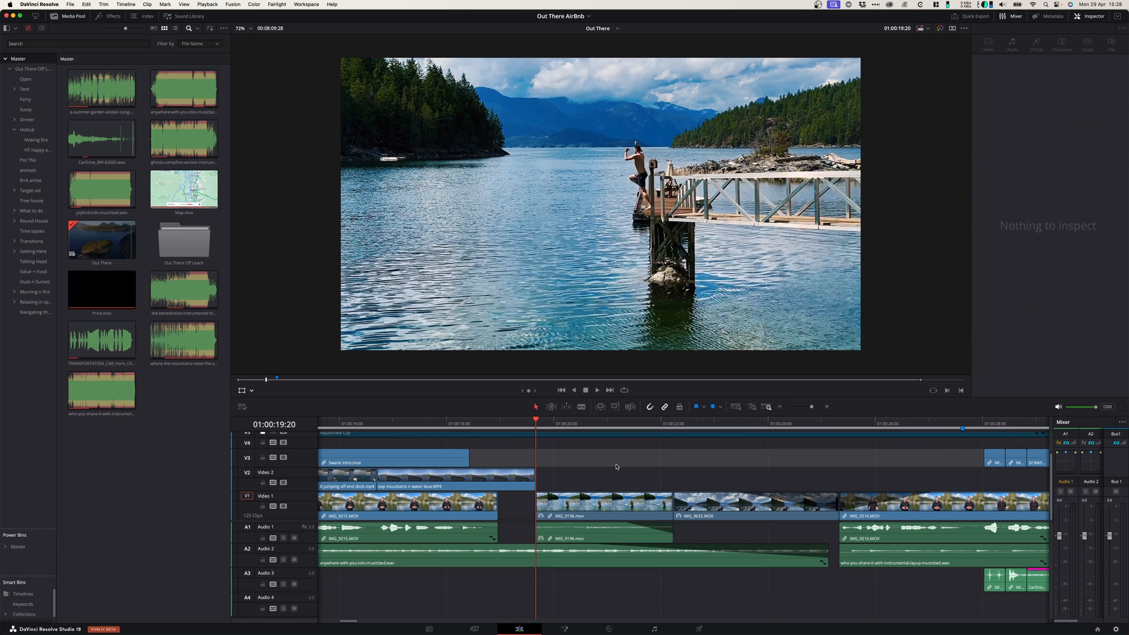